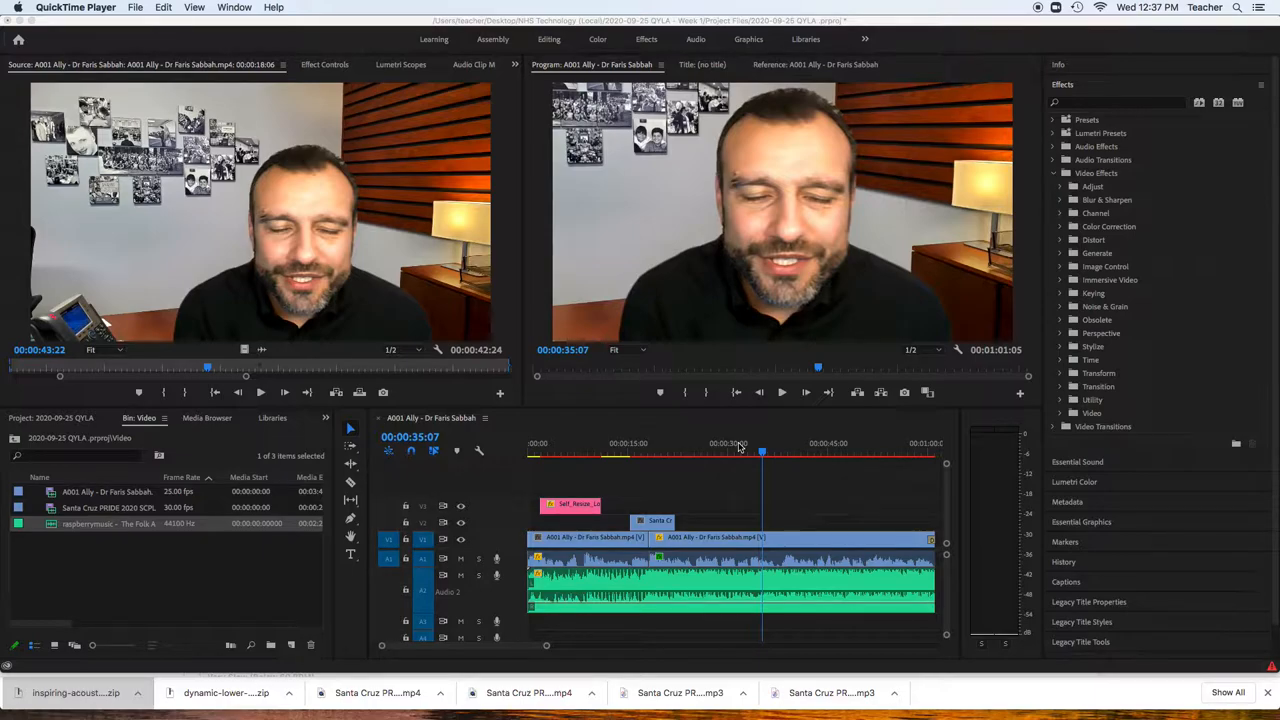
{"action": "mouse_move", "coordinate": [676, 402]}
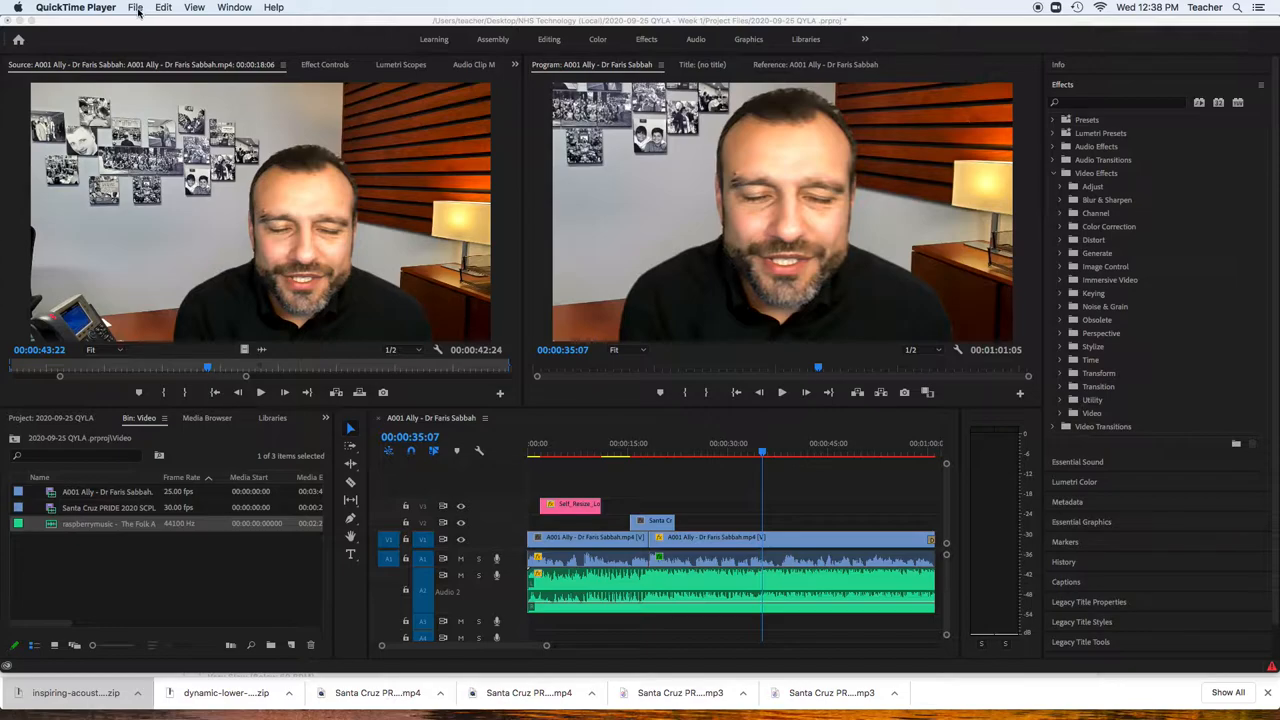
Step: Set the export format to H.264 with the Match Source - High bitrate preset
{"action": "left_click", "coordinate": [116, 8]}
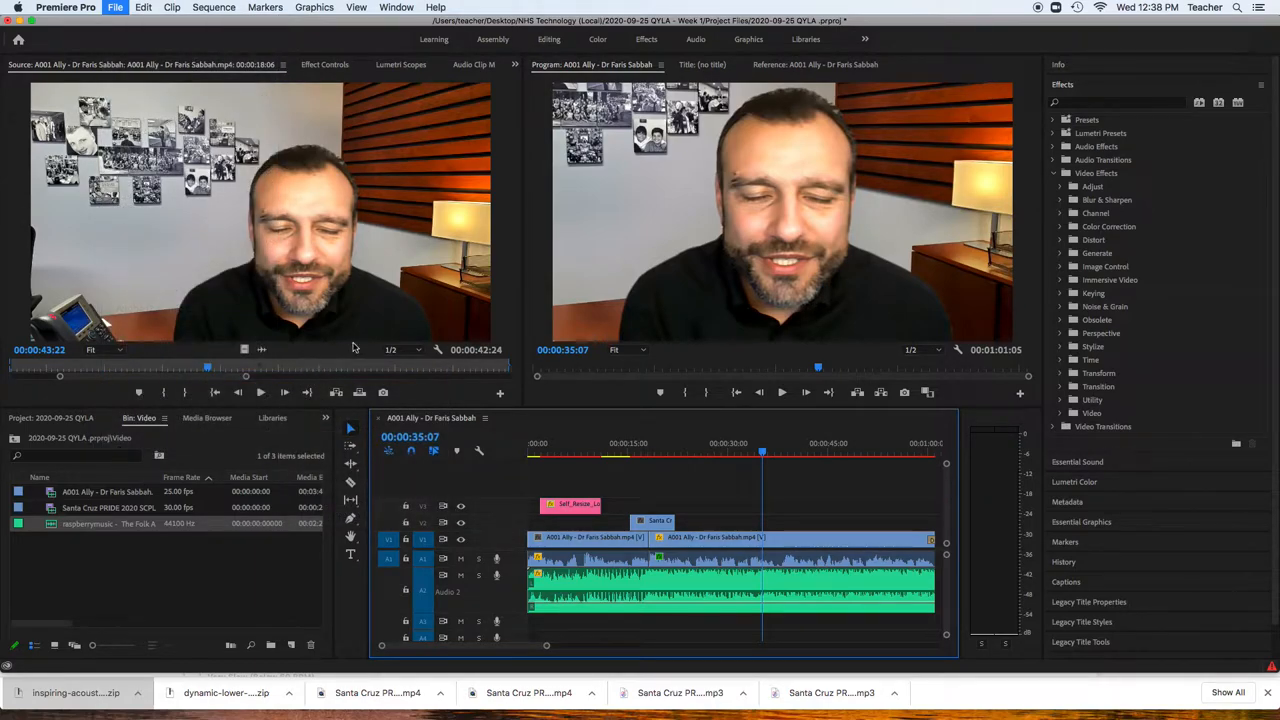
{"action": "mouse_move", "coordinate": [476, 310]}
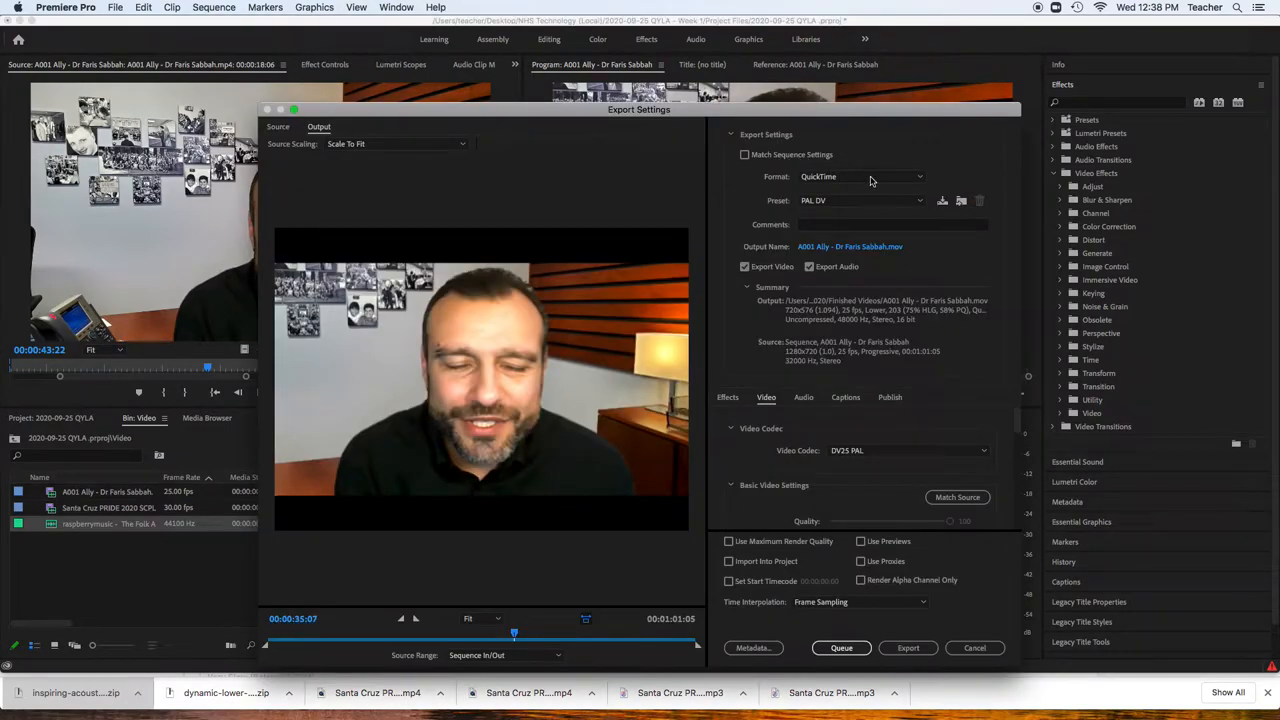
{"action": "left_click", "coordinate": [860, 176]}
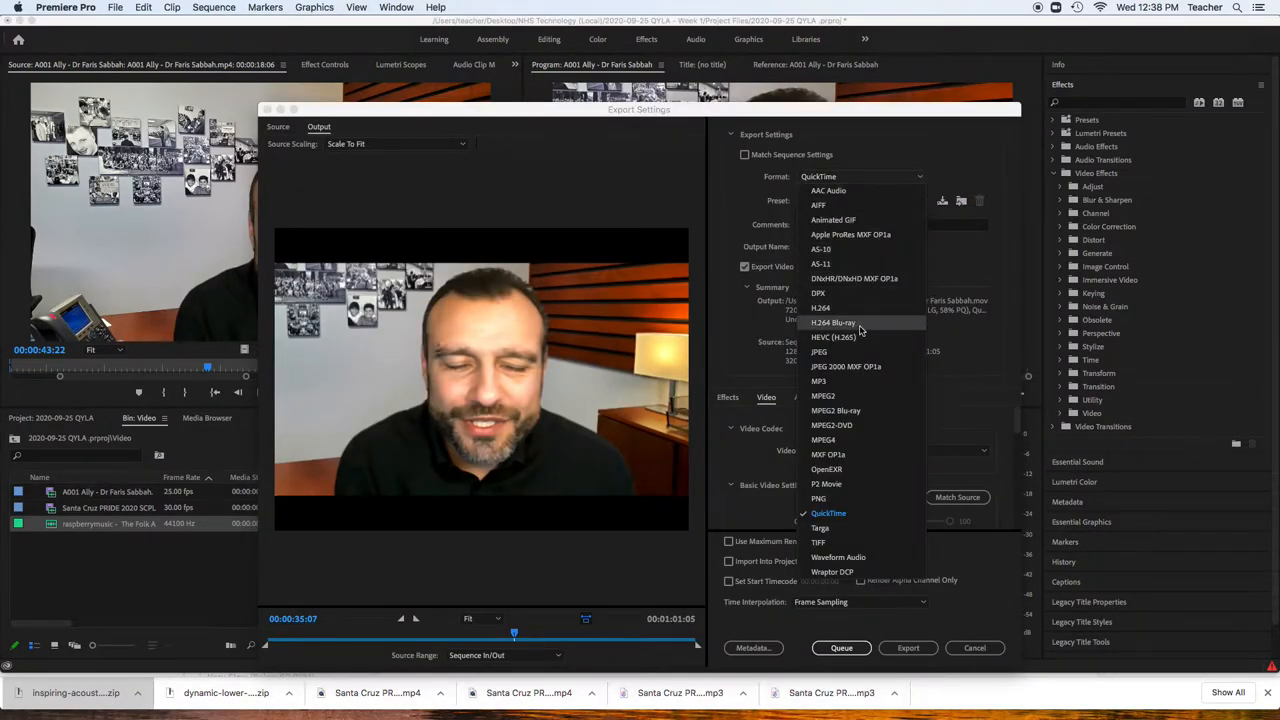
{"action": "left_click", "coordinate": [832, 308]}
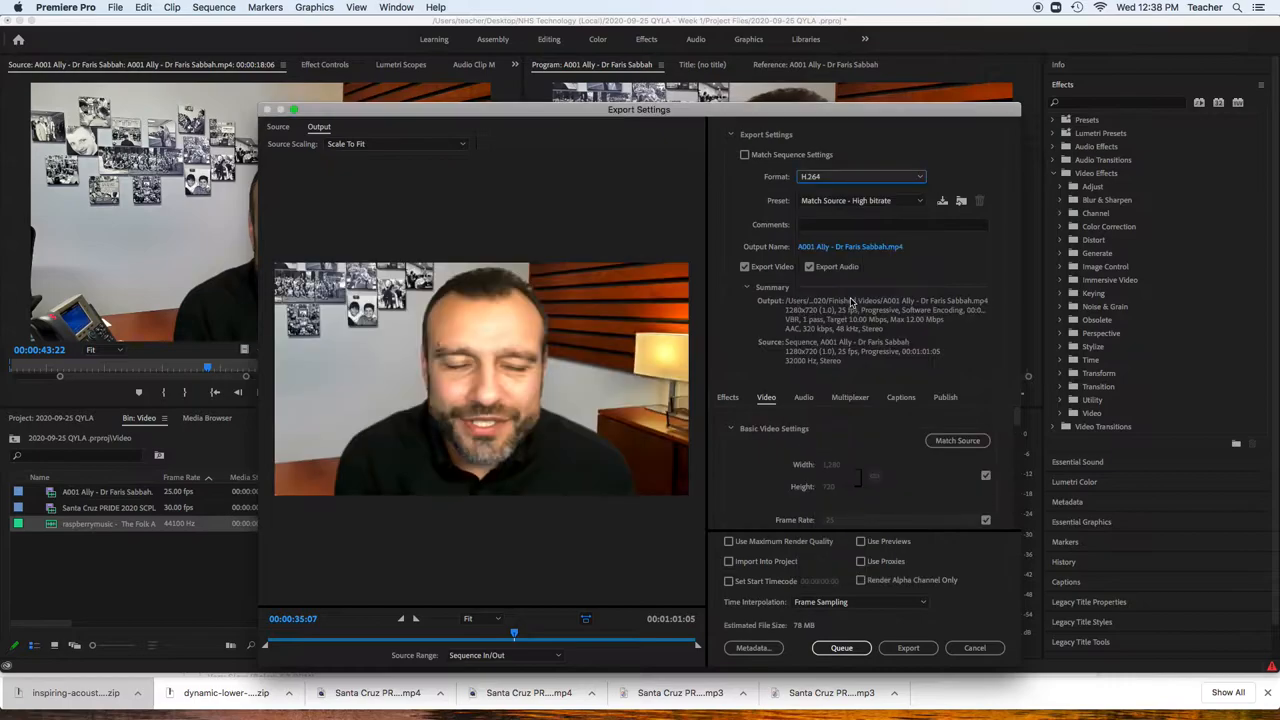
{"action": "mouse_move", "coordinate": [860, 200]}
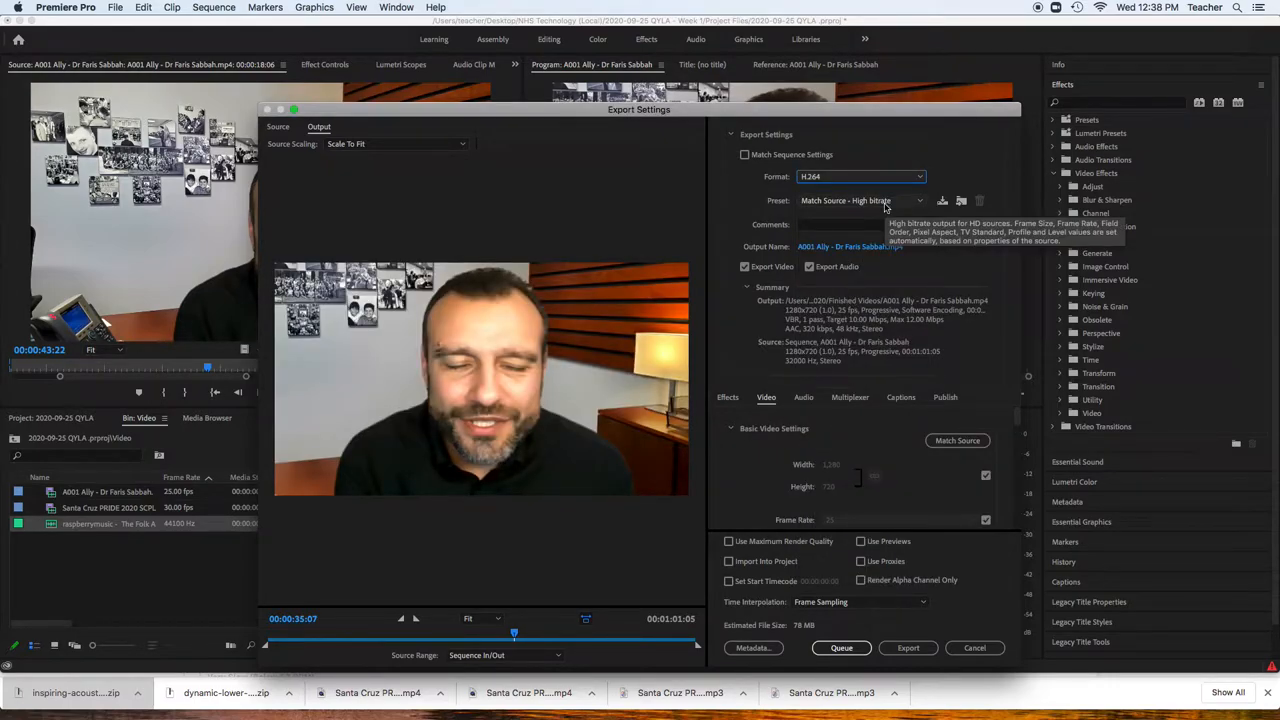
{"action": "mouse_move", "coordinate": [818, 232]}
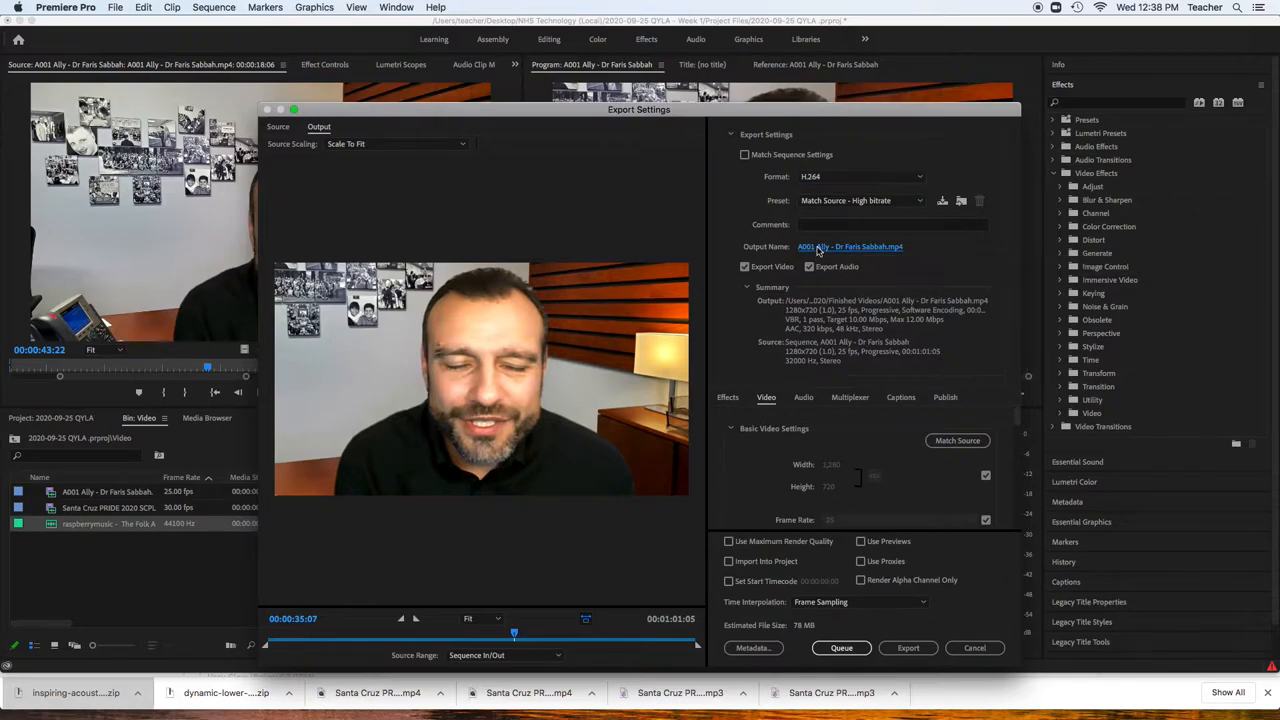
Step: Name the output 'QYLA - Frais Interview' in Finished Videos and start the export
{"action": "left_click", "coordinate": [850, 246]}
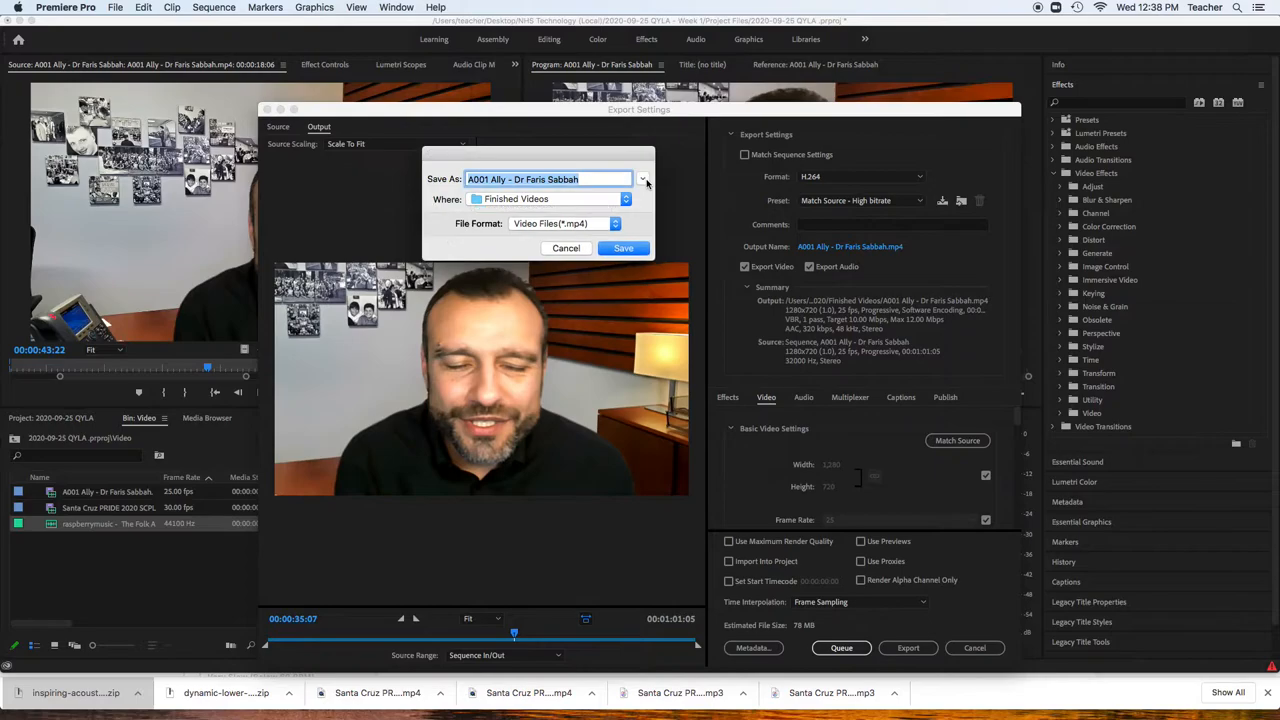
{"action": "left_click", "coordinate": [644, 180]}
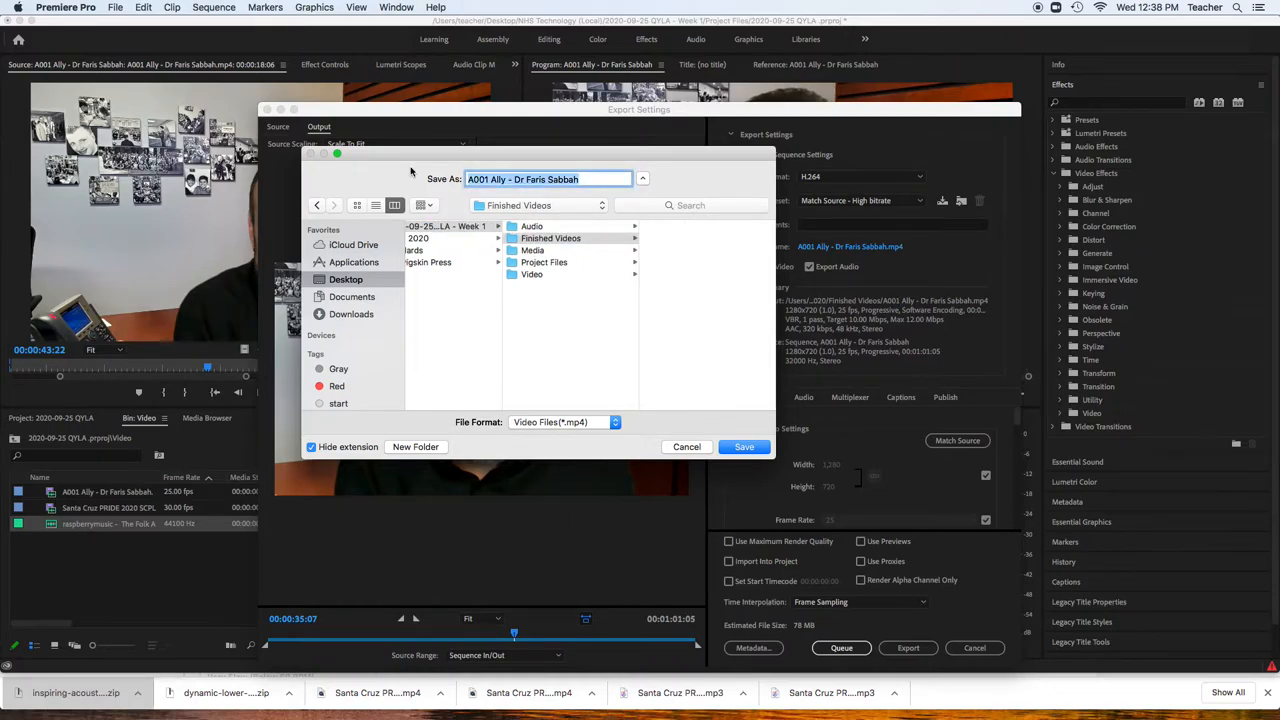
{"action": "type", "text": "QYLA - Frais"}
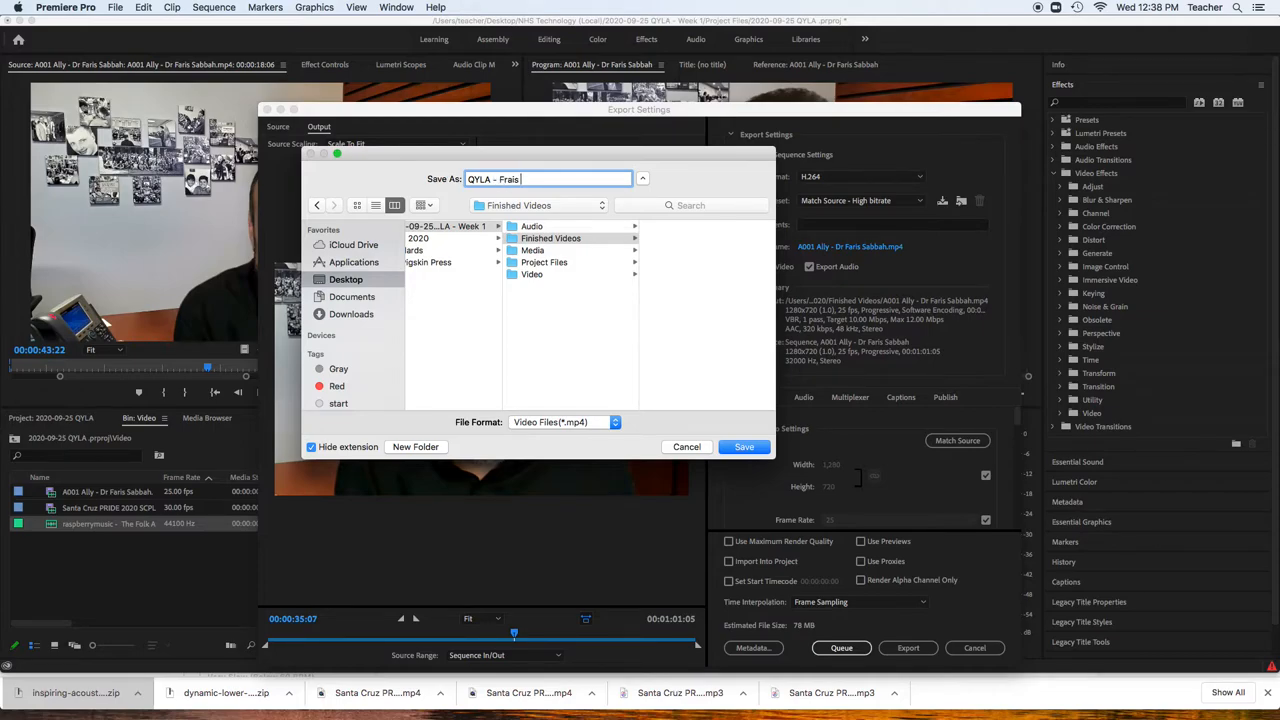
{"action": "type", "text": "Interview"}
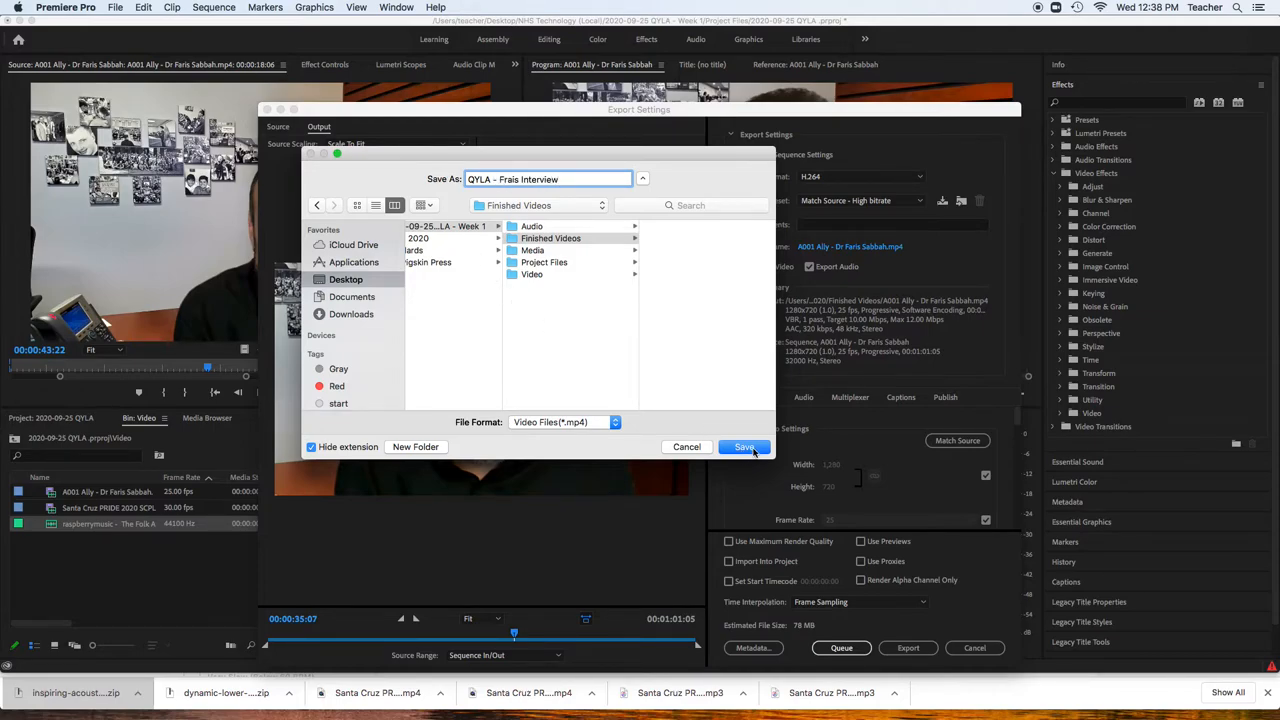
{"action": "left_click", "coordinate": [744, 448]}
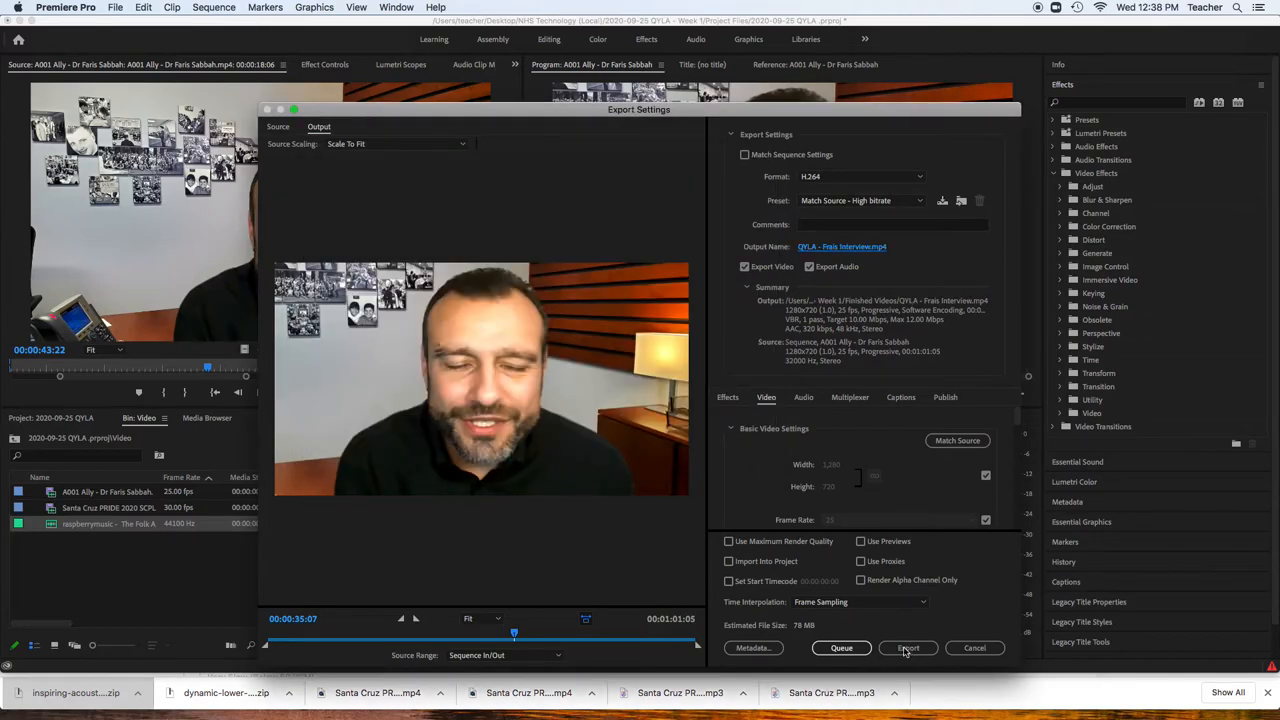
{"action": "left_click", "coordinate": [908, 648]}
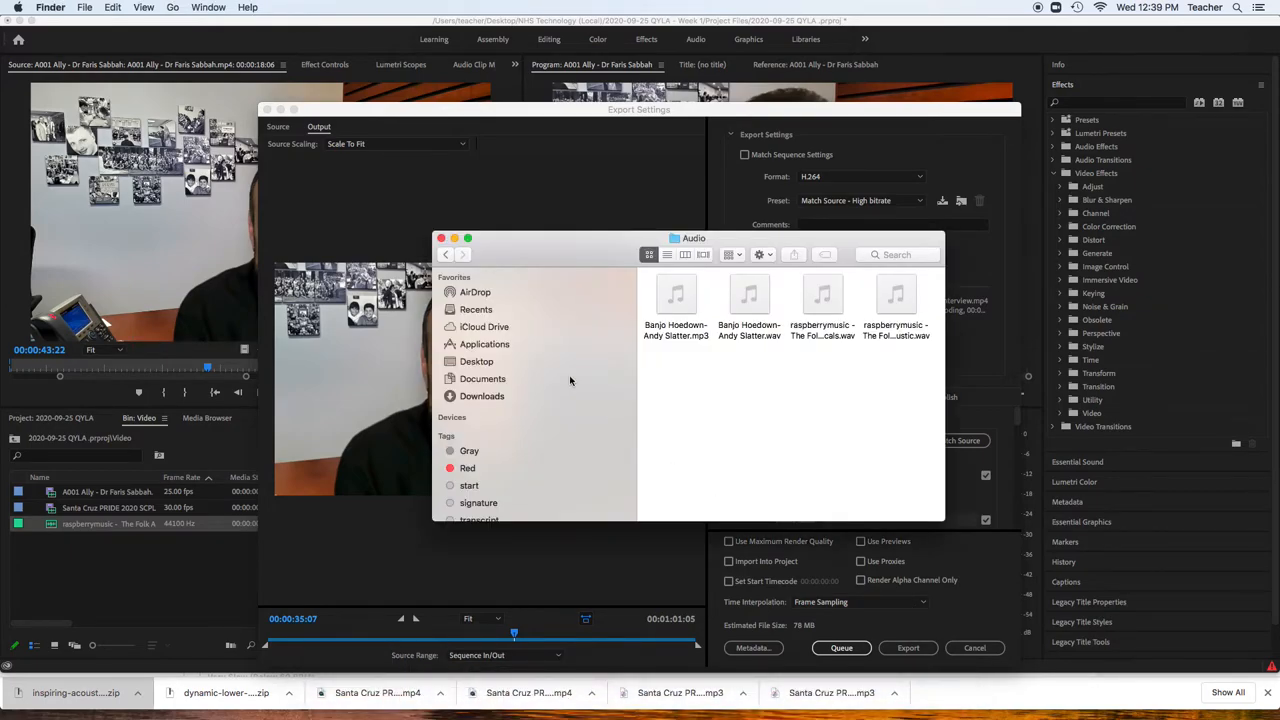
Step: Browse Finder from Desktop into the NHS Technology (Local) folder
{"action": "left_click", "coordinate": [476, 360]}
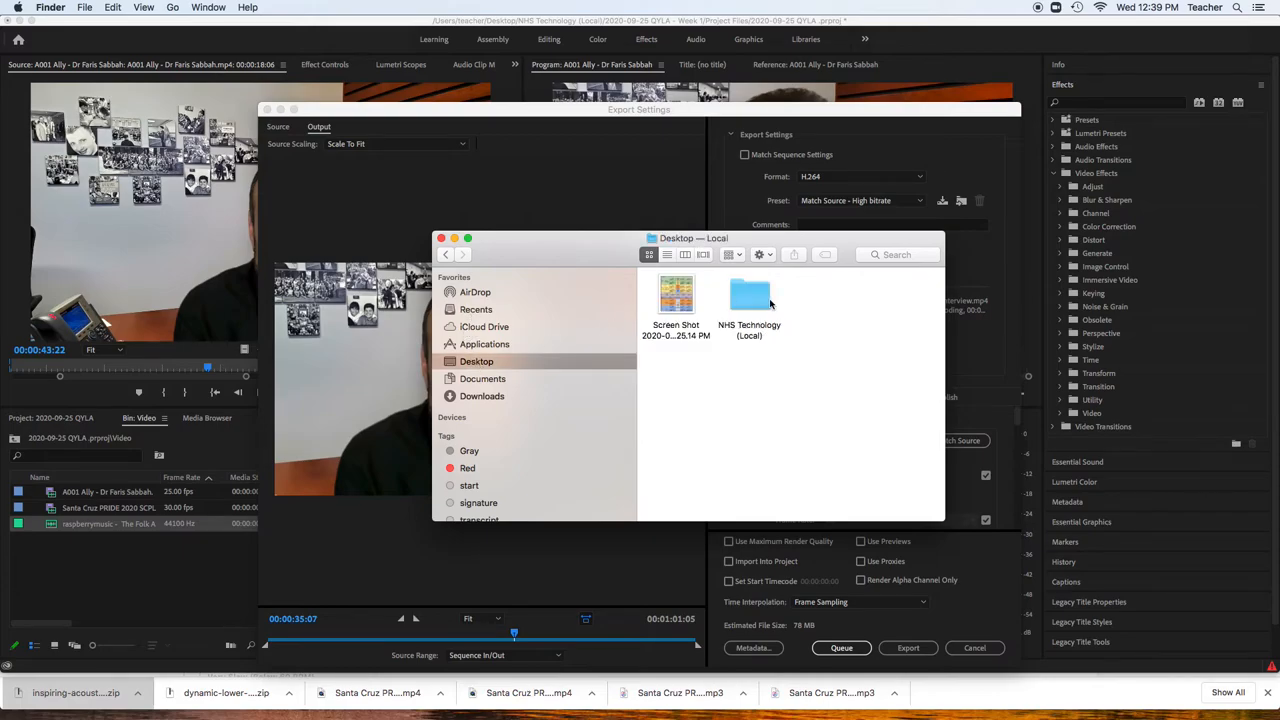
{"action": "double_click", "coordinate": [748, 296]}
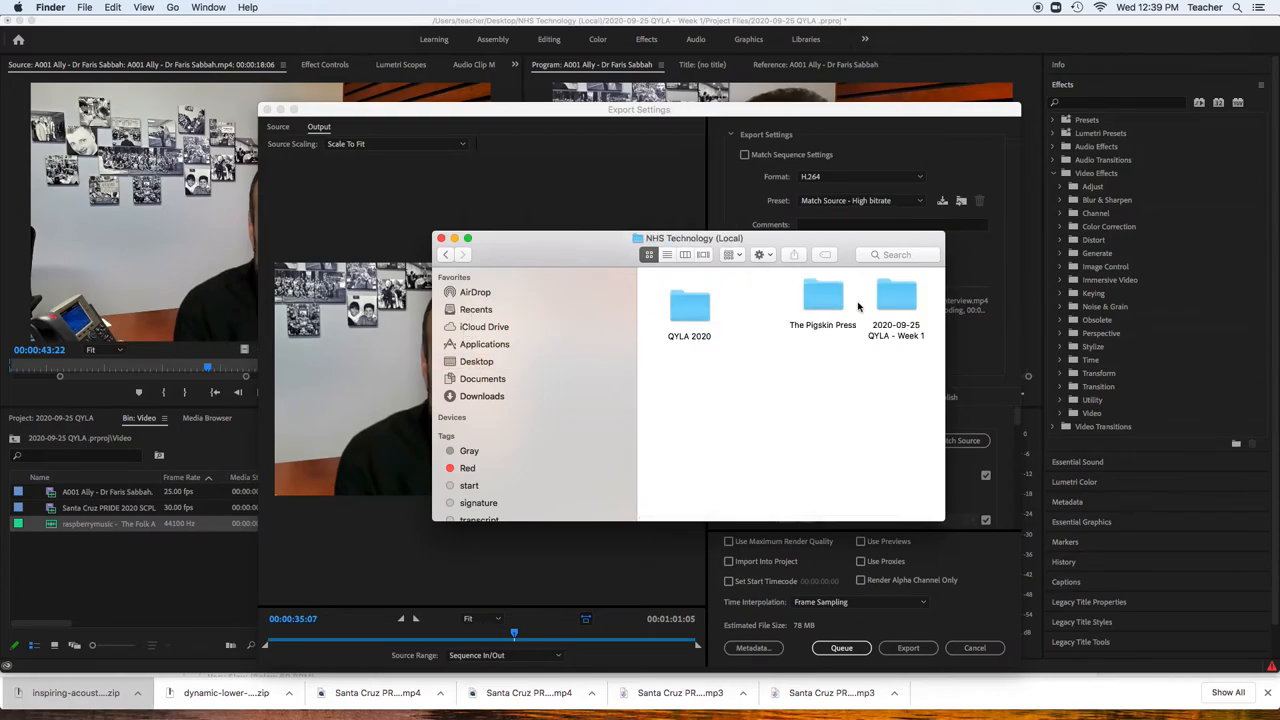